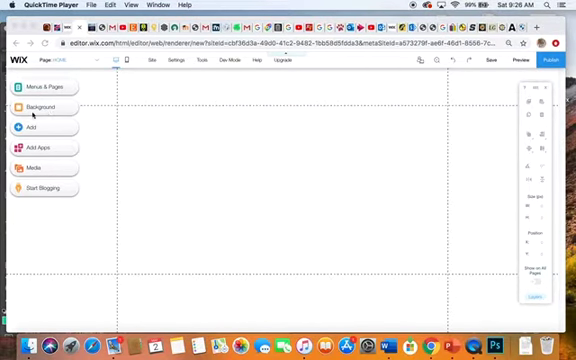
mouse_move(332, 100)
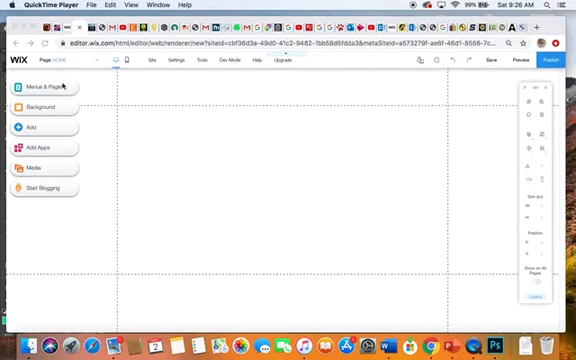
mouse_move(516, 118)
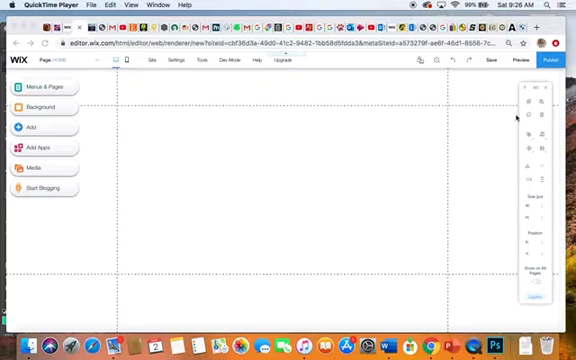
mouse_move(236, 96)
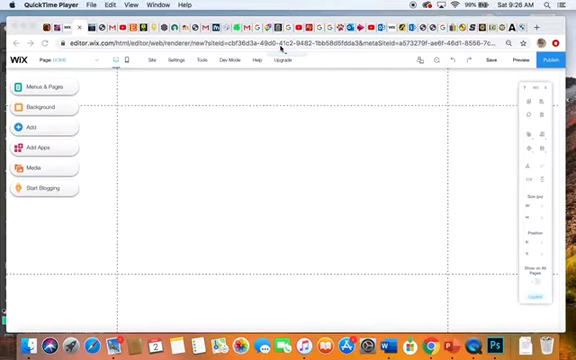
mouse_move(288, 108)
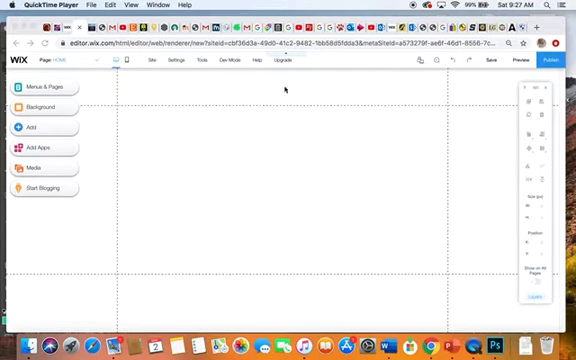
mouse_move(224, 96)
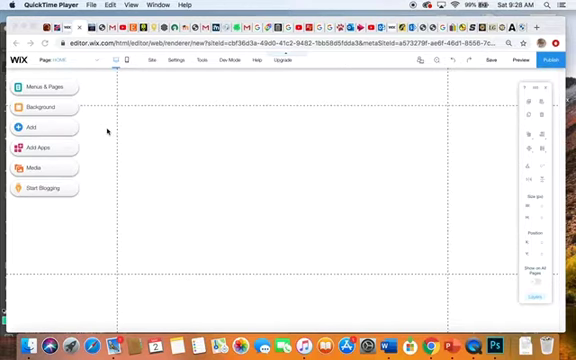
mouse_move(104, 88)
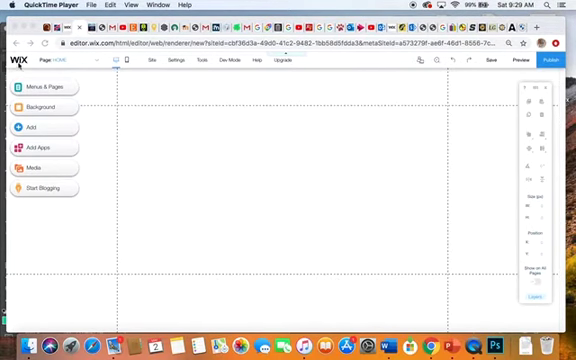
mouse_move(188, 132)
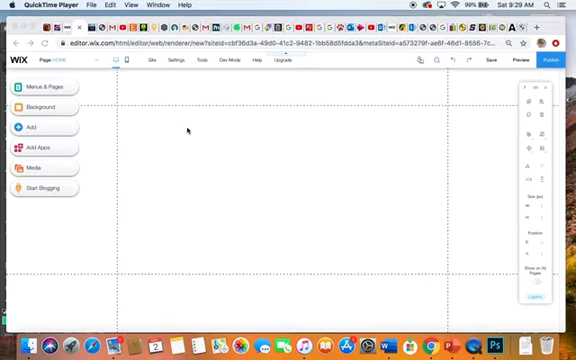
mouse_move(172, 148)
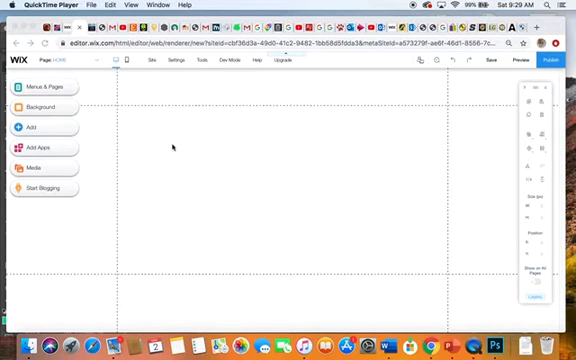